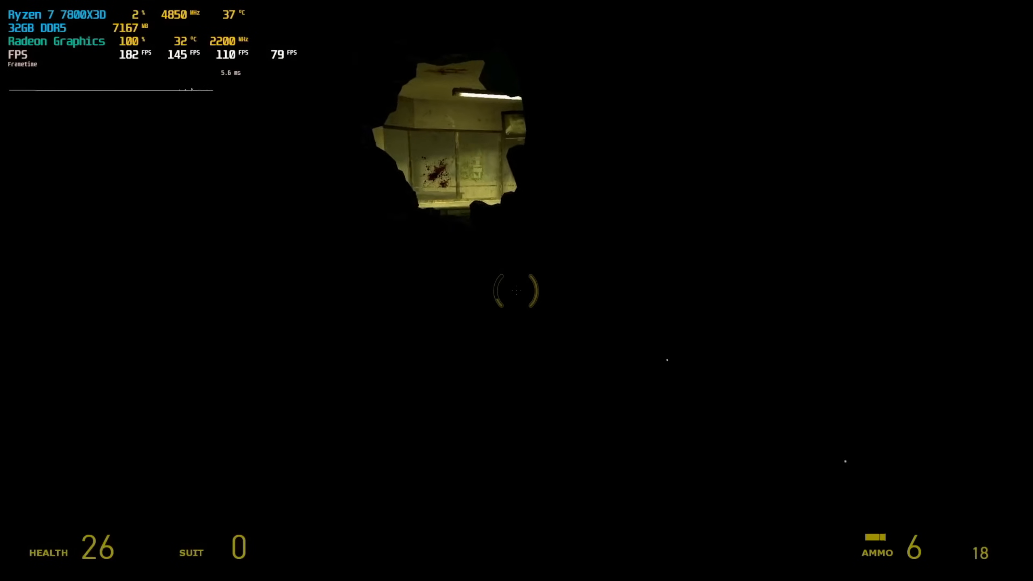
# Fire one pistol shot toward the lit, blood-stained room, dropping the clip from 6 to 5.
pyautogui.click(514, 293)
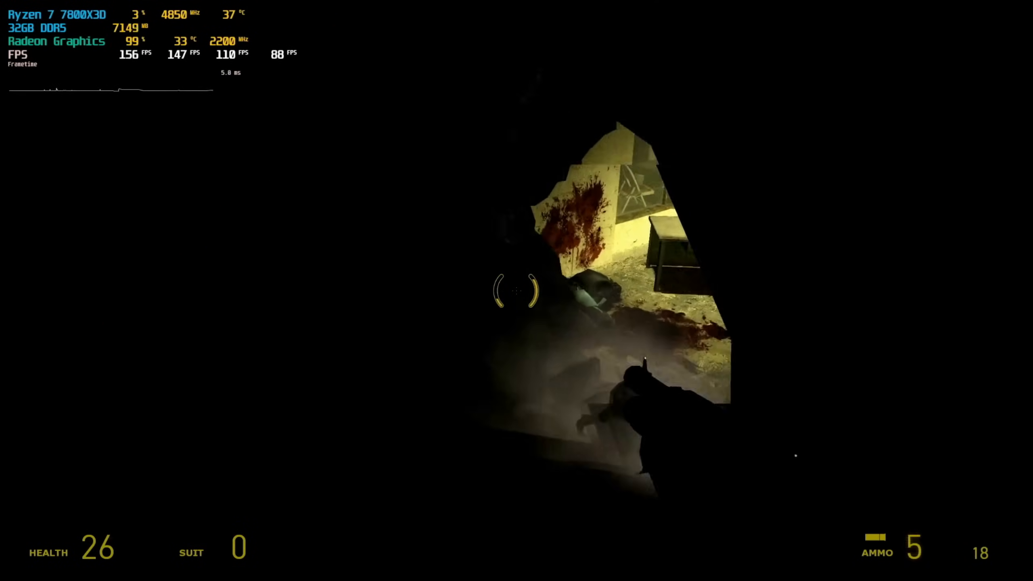